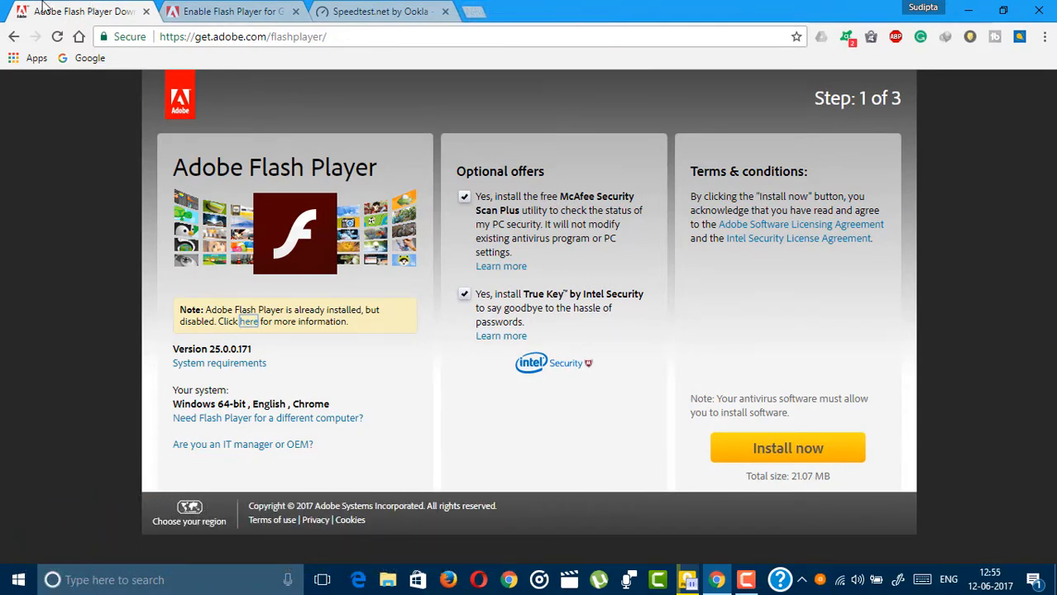
- Switch to the Speedtest.net by Ookla tab, which still reports Adobe Flash is required
{"action": "left_click", "coordinate": [381, 11]}
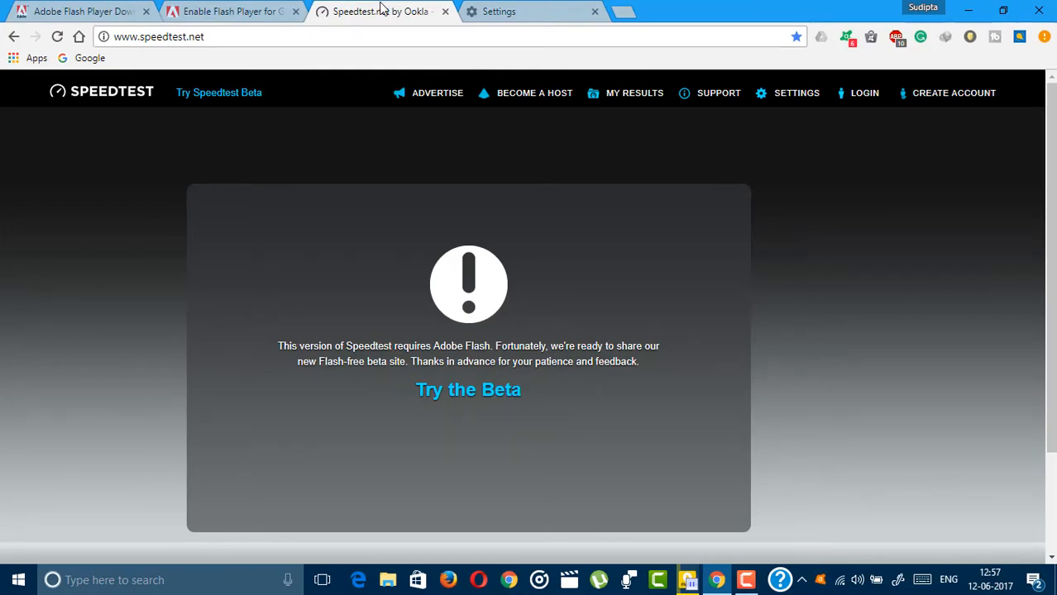